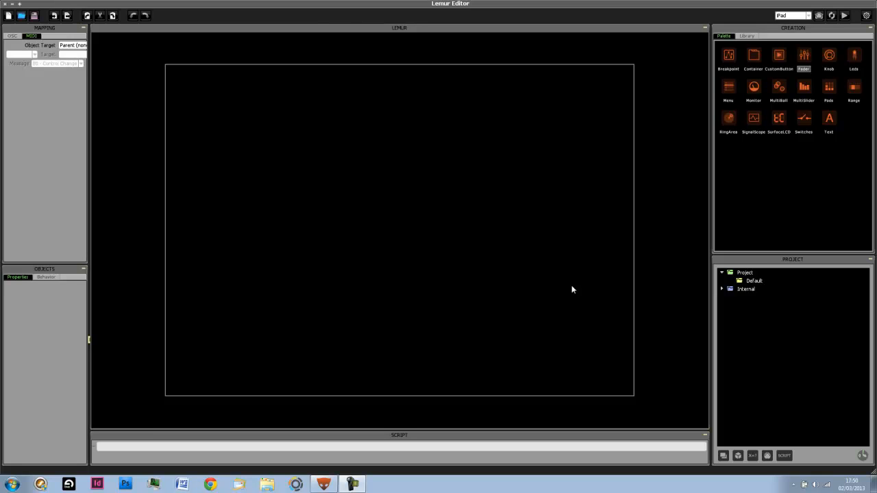
mouse_move(782, 186)
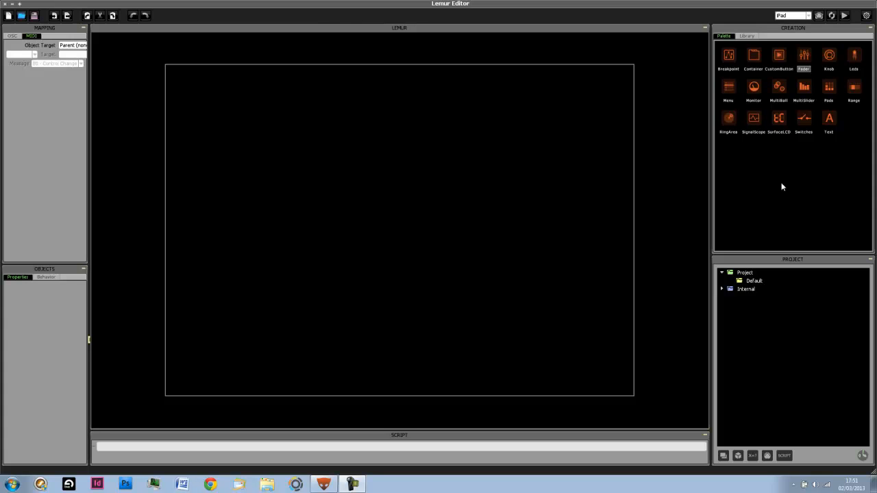
Place a monitor on the canvas above the fader and name it Volume.
left_click(753, 280)
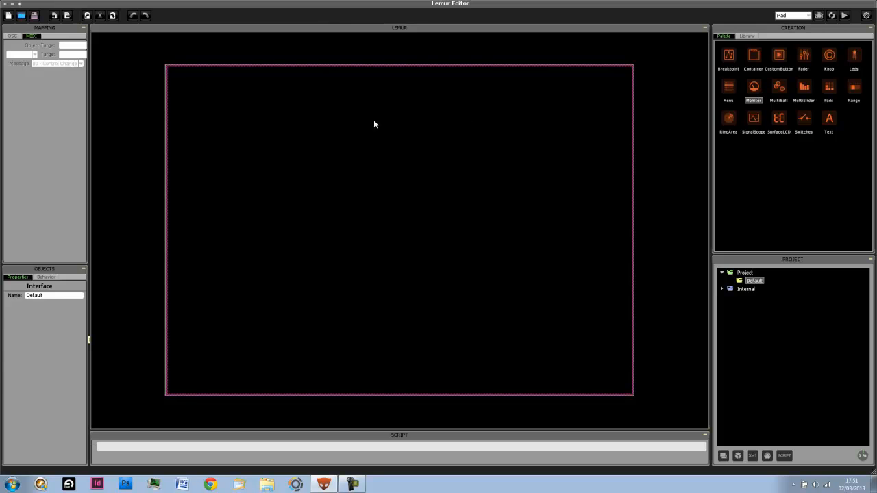
left_click(753, 87)
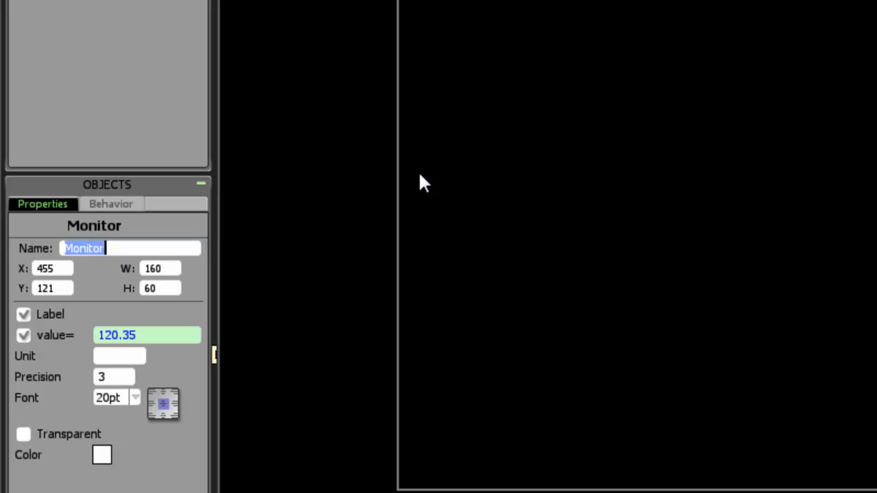
type("Volume")
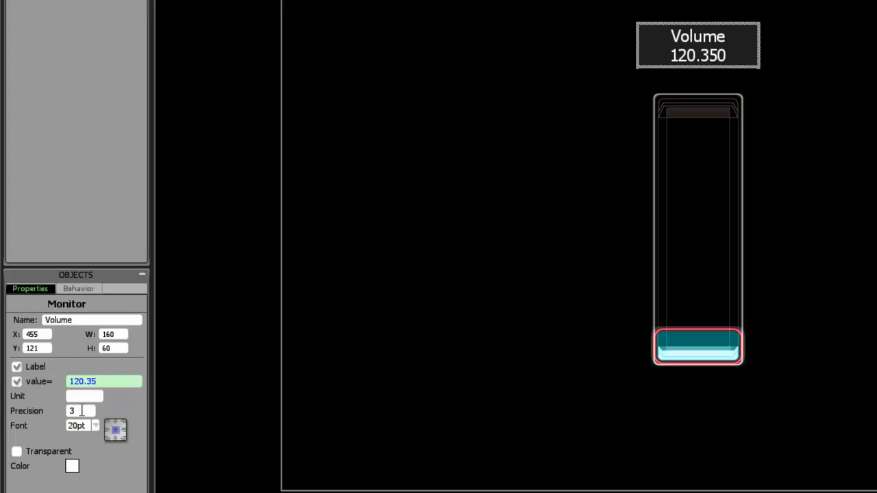
Set the Volume monitor's value expression to volumefader.x, so it reads 0.000.
left_click(103, 381)
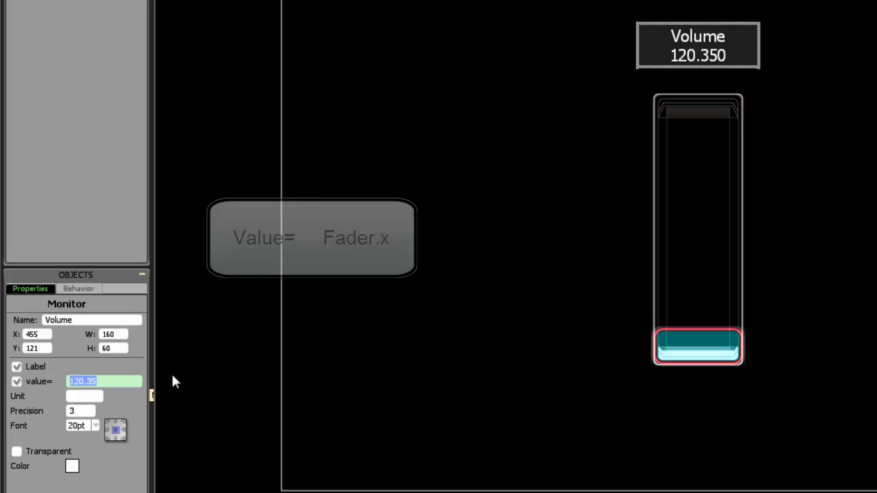
type("Fader.x")
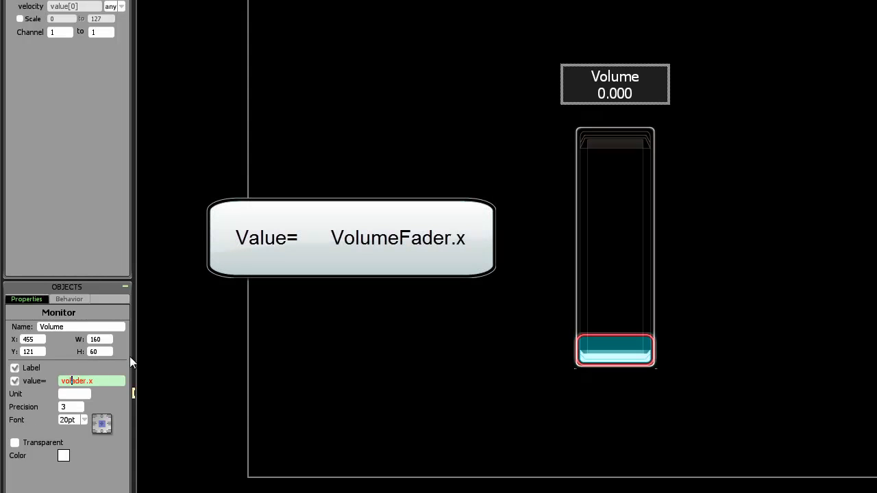
type("volumefader.x")
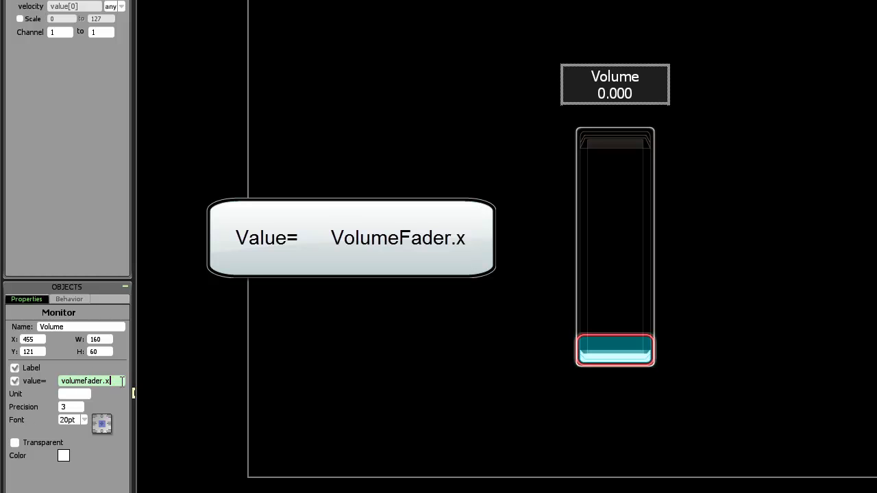
Drag the fader up and down to test it, leaving it at the top (1.000).
left_click_drag(614, 350, 624, 158)
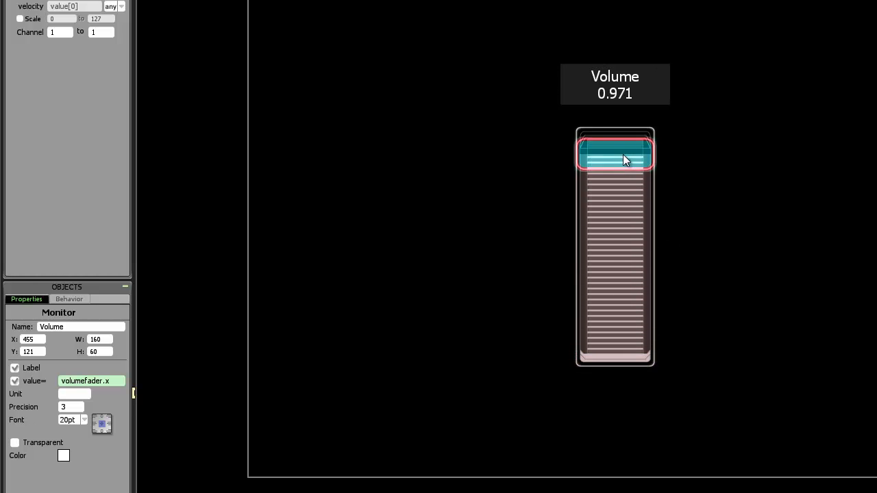
left_click_drag(615, 157, 615, 204)
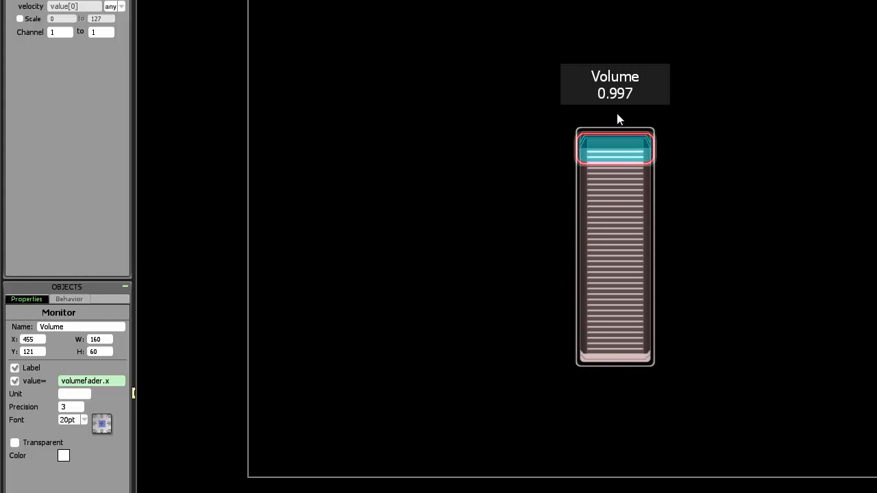
left_click_drag(614, 148, 614, 315)
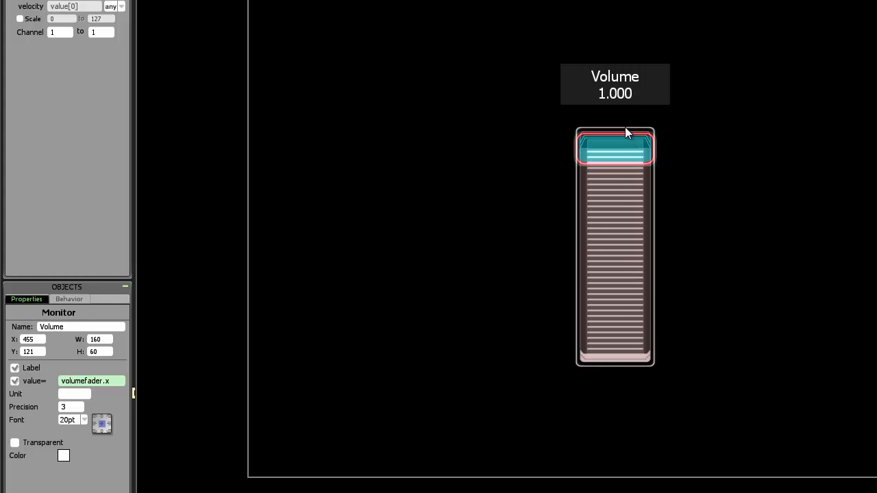
left_click_drag(615, 147, 614, 351)
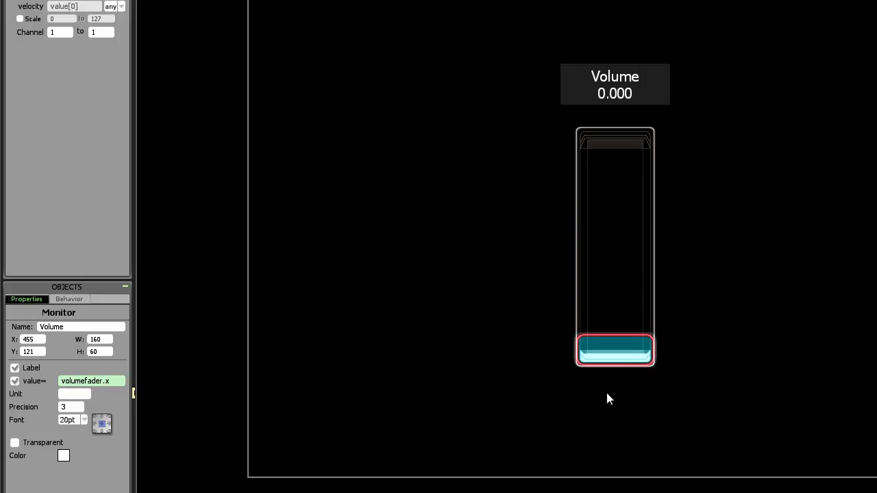
mouse_move(611, 385)
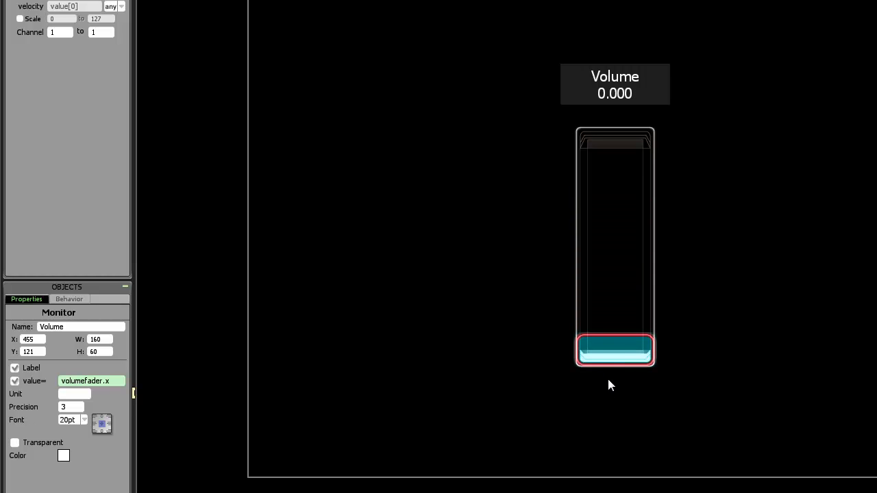
left_click_drag(614, 349, 615, 148)
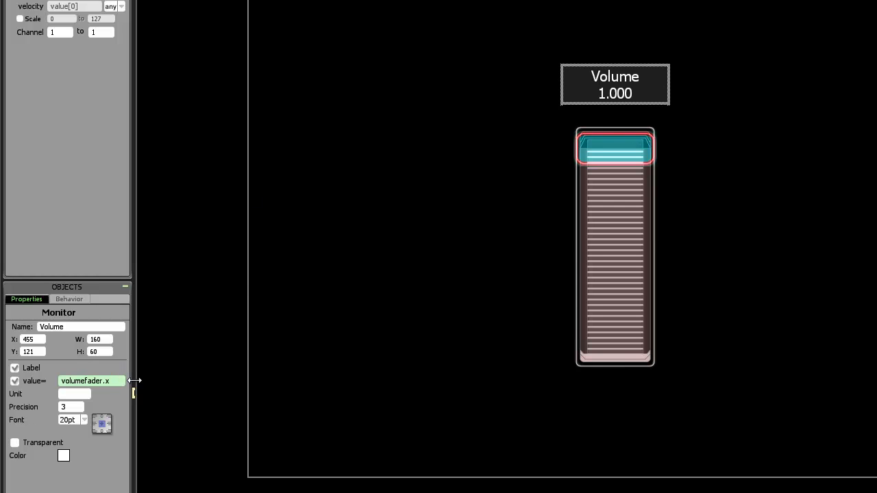
Change the monitor expression to volumefader.x*127, test the fader, and move both objects left.
type("*127")
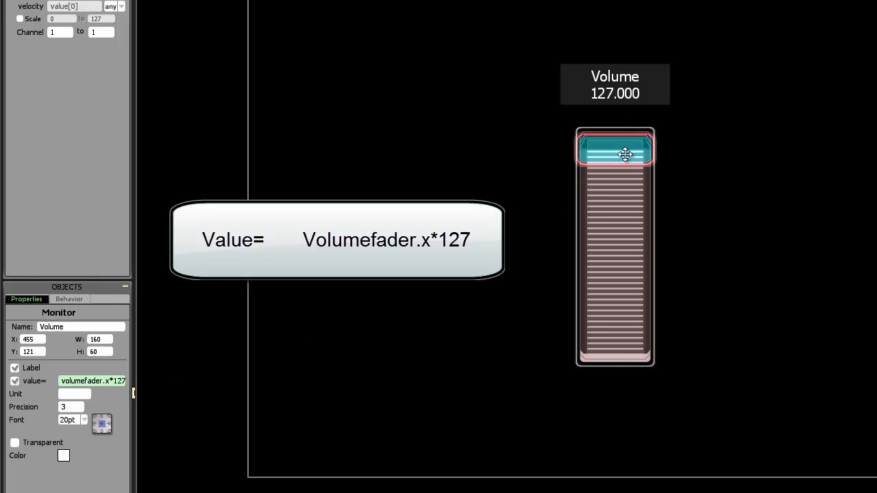
left_click_drag(614, 153, 615, 327)
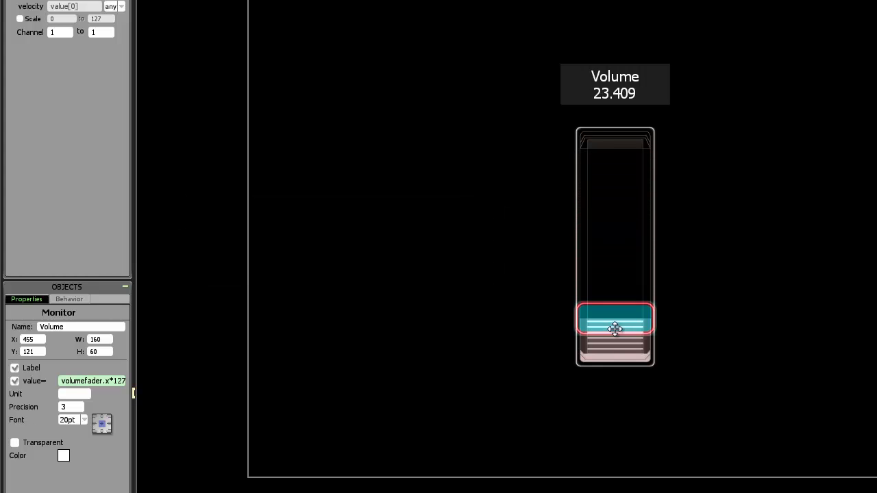
left_click_drag(615, 329, 615, 148)
type("0")
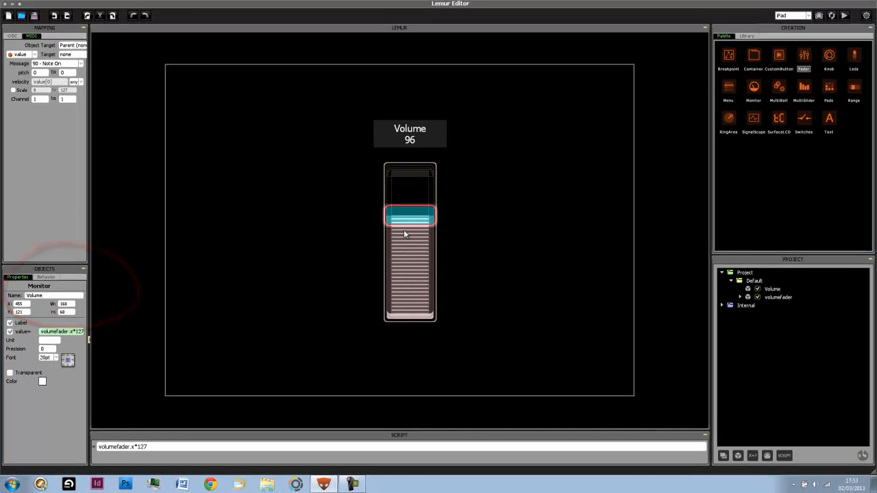
left_click_drag(410, 217, 409, 237)
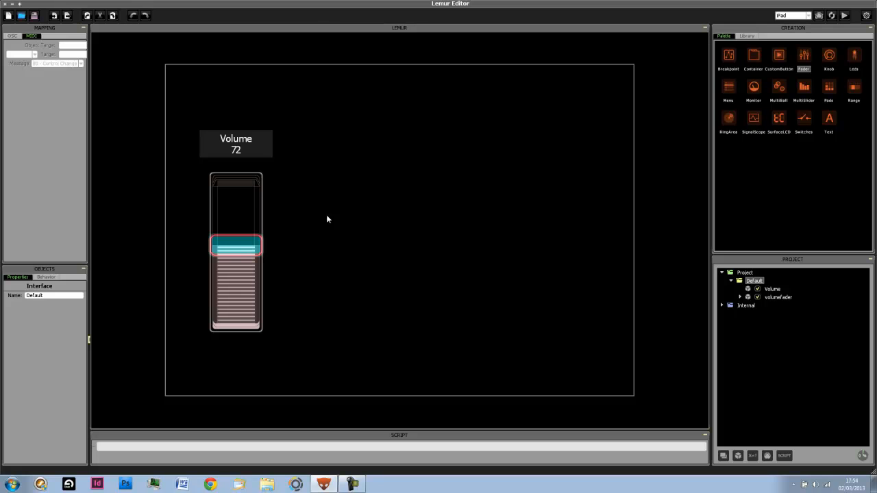
left_click(235, 251)
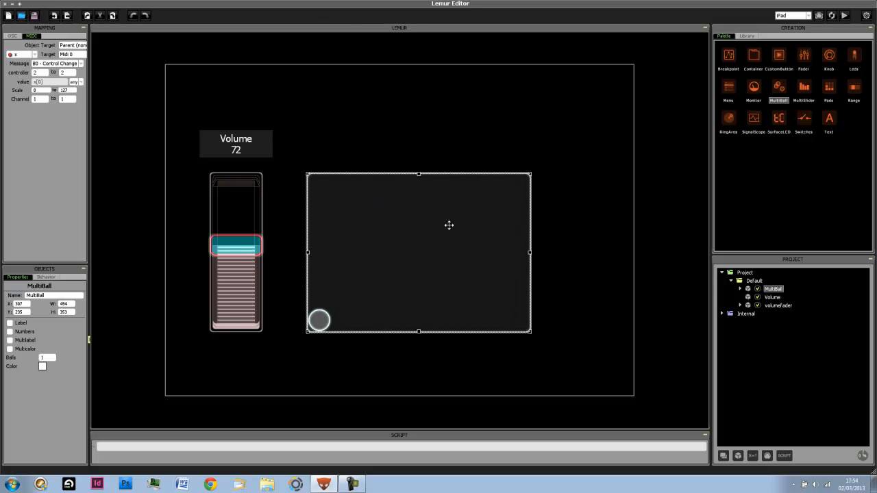
left_click_drag(318, 320, 435, 240)
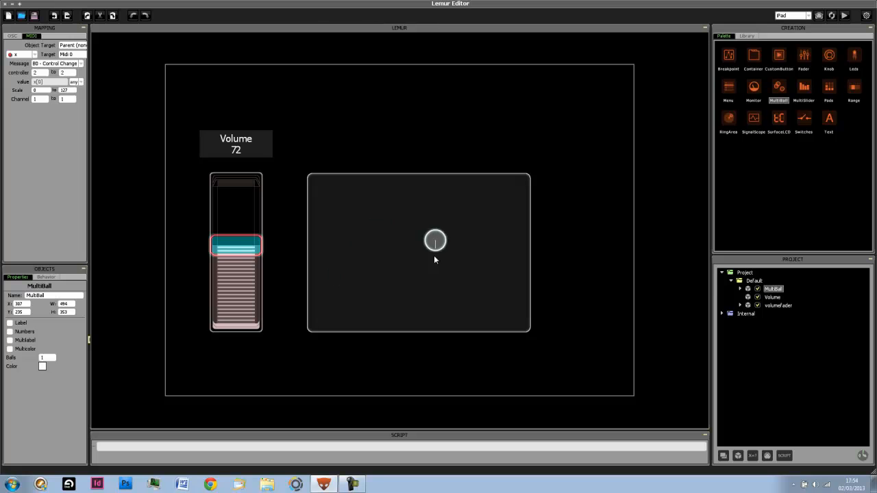
left_click_drag(435, 240, 336, 283)
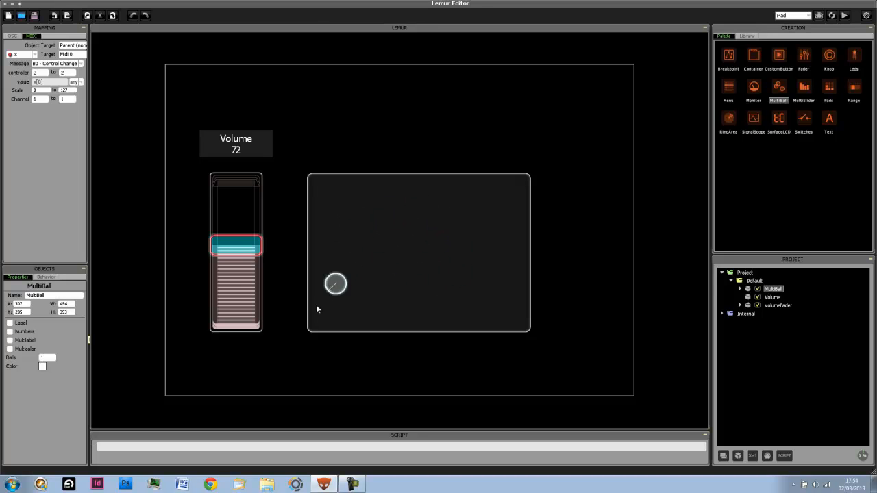
left_click_drag(335, 283, 328, 188)
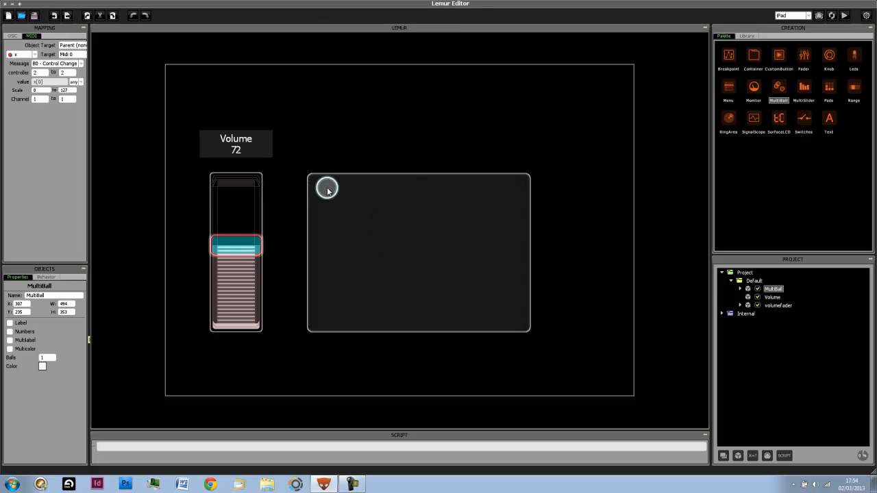
mouse_move(323, 315)
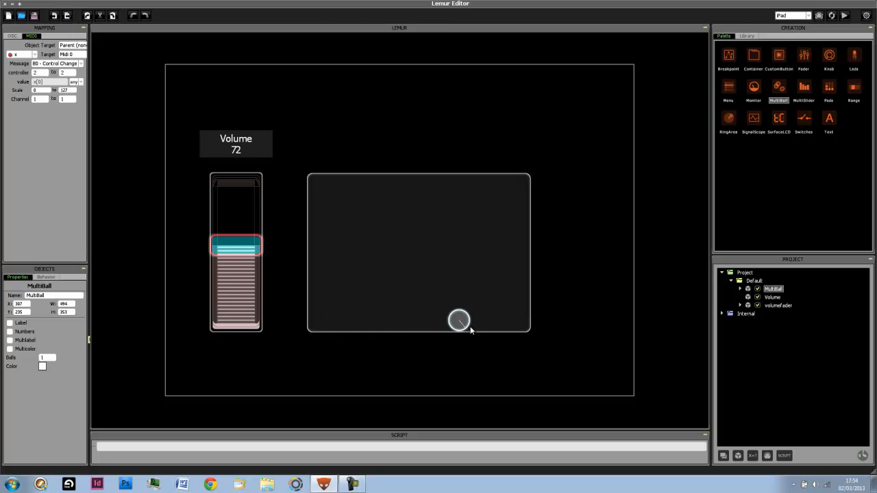
left_click_drag(459, 320, 319, 320)
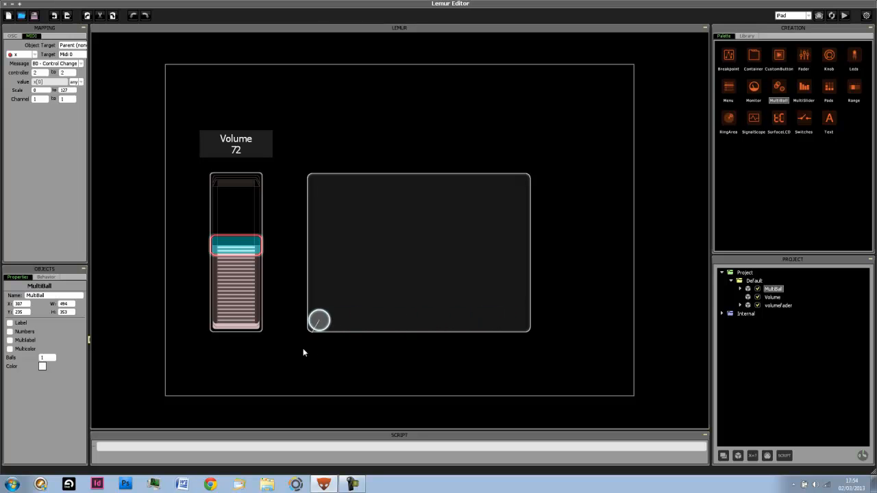
left_click_drag(320, 320, 427, 210)
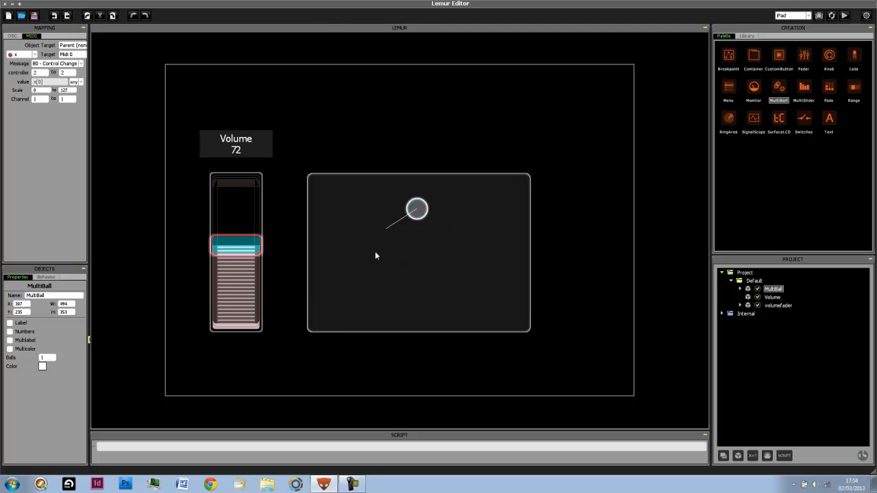
left_click_drag(416, 209, 318, 320)
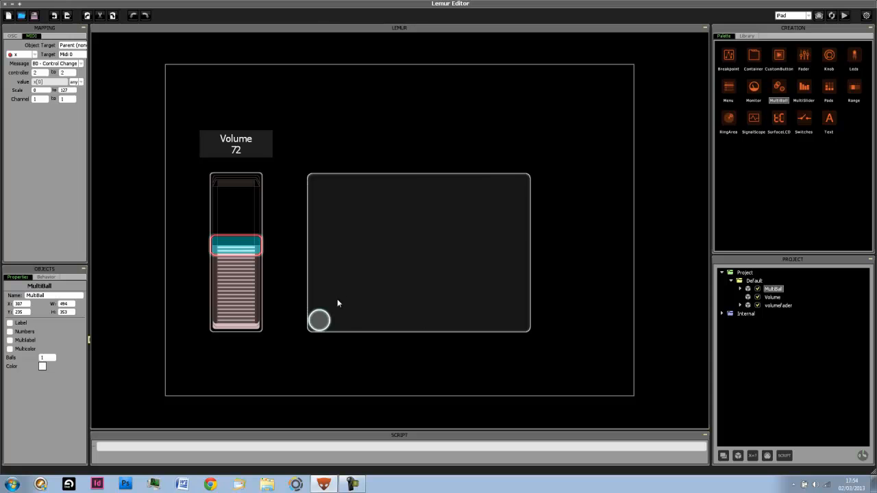
left_click_drag(318, 320, 418, 217)
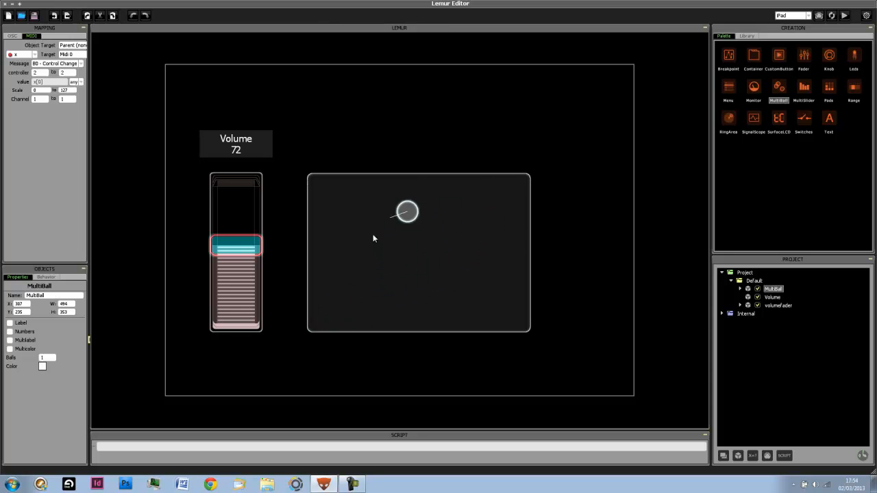
left_click_drag(408, 211, 454, 231)
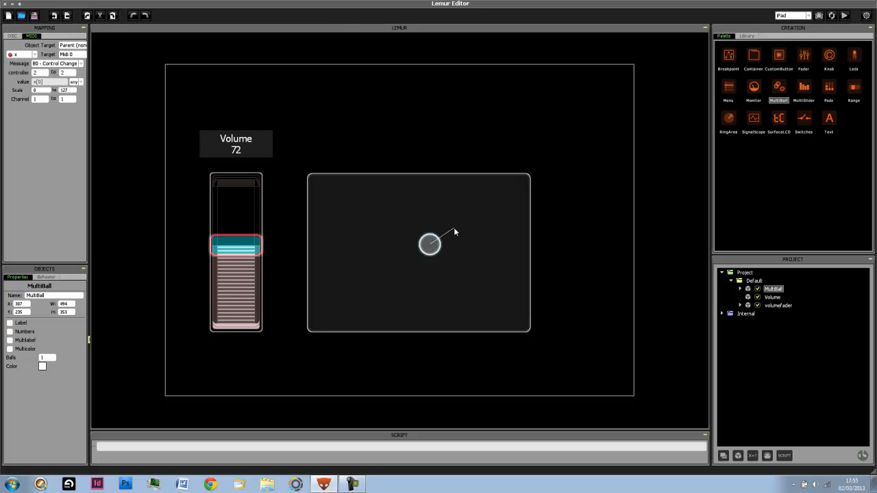
left_click_drag(430, 244, 340, 237)
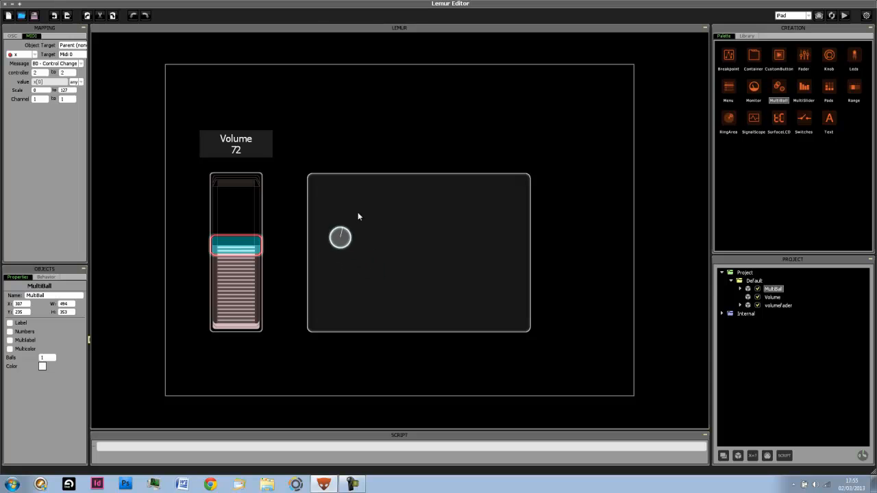
left_click_drag(341, 238, 365, 274)
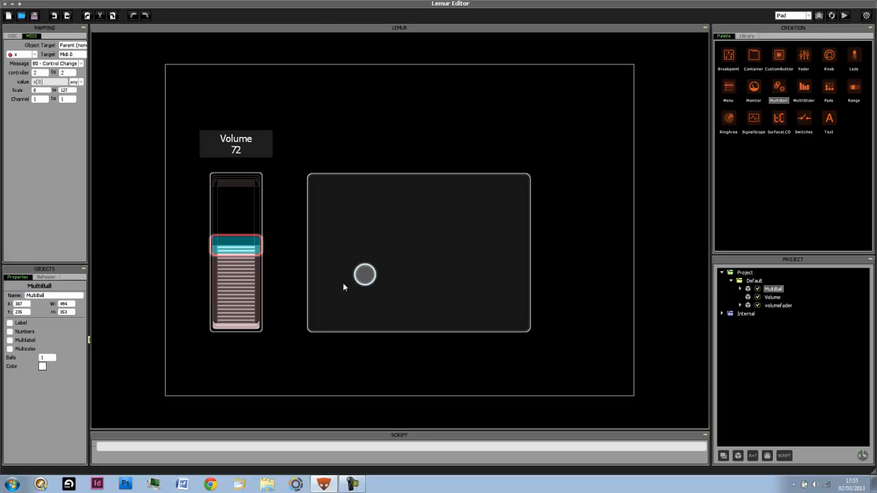
left_click_drag(365, 275, 502, 226)
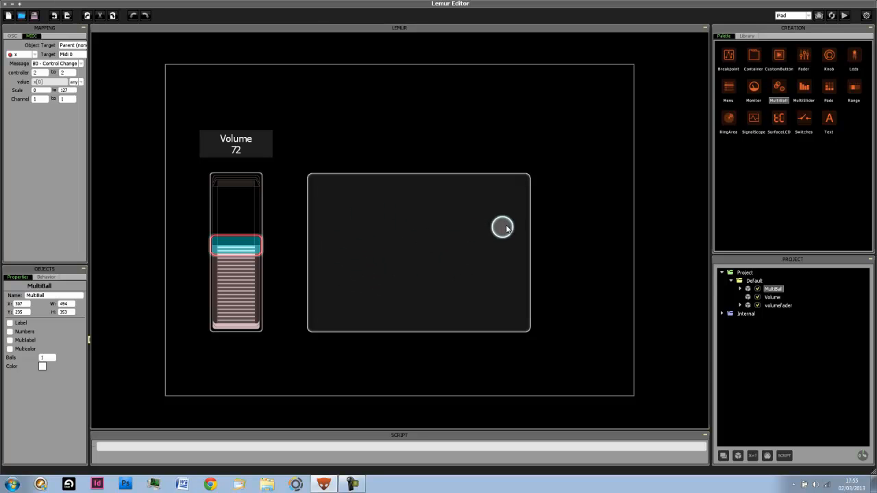
mouse_move(456, 239)
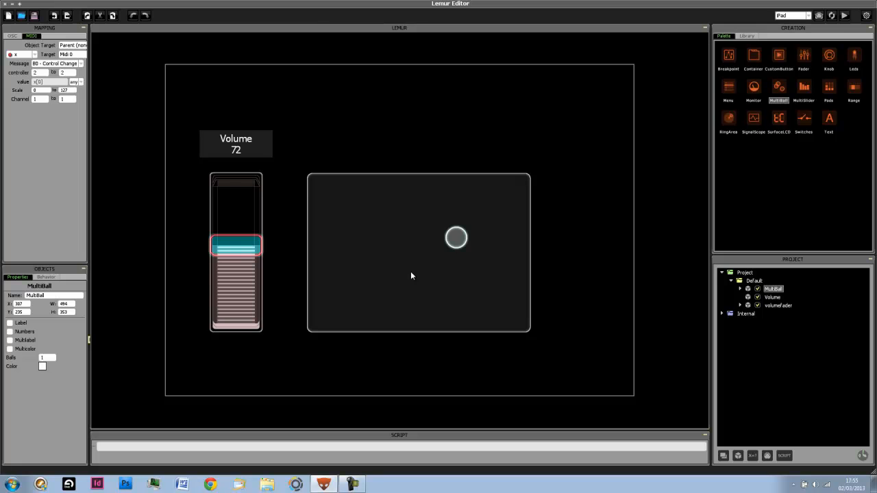
left_click_drag(457, 238, 384, 235)
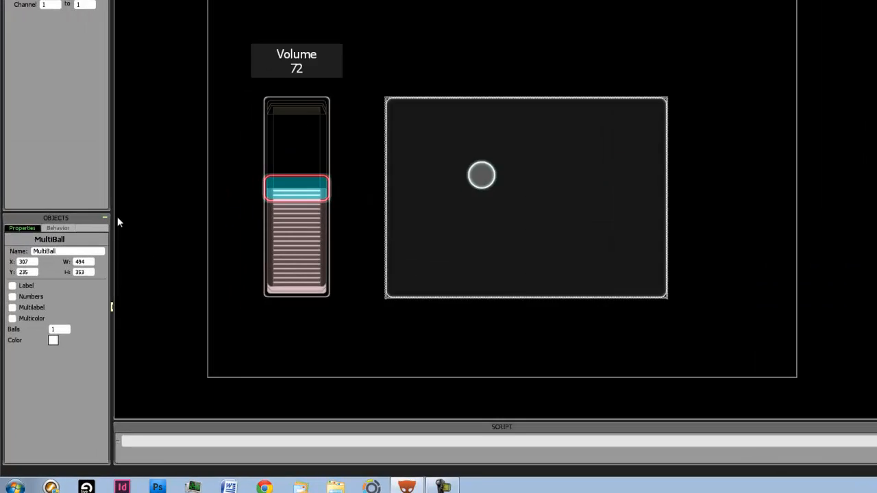
Show the MultiBall's Behavior settings: attraction 1, friction 0.6, speed 1.
left_click(58, 228)
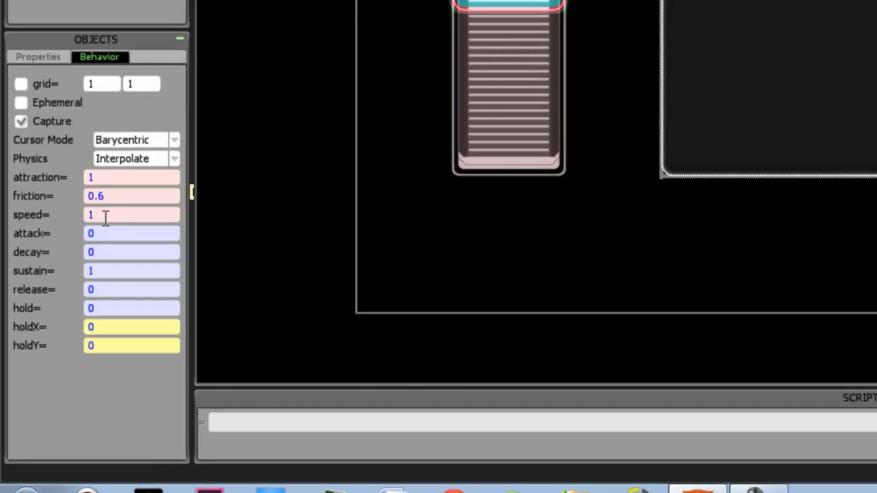
mouse_move(52, 238)
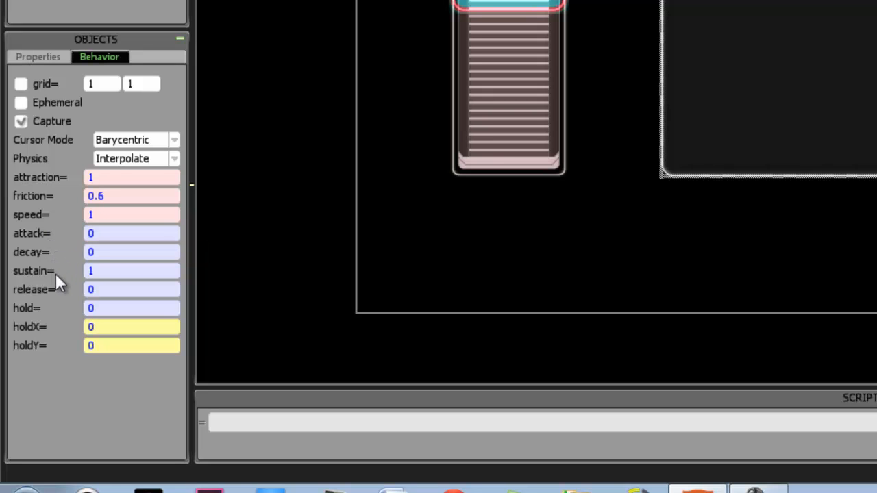
mouse_move(45, 359)
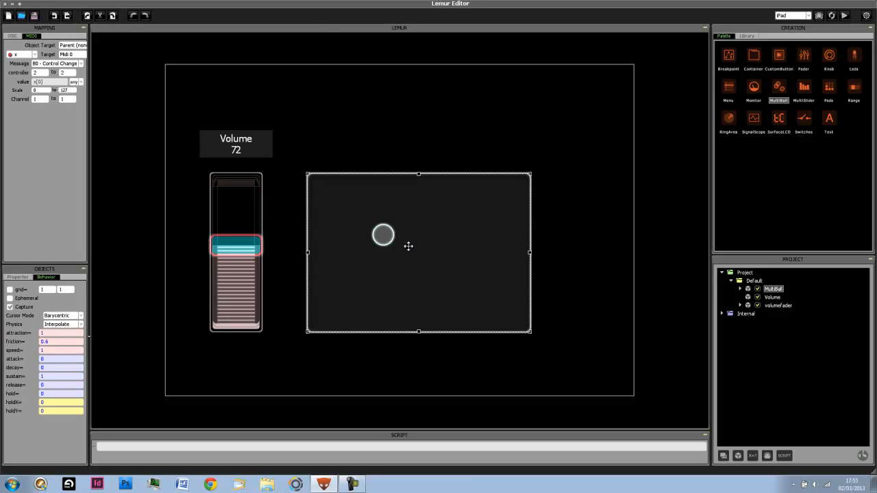
mouse_move(410, 243)
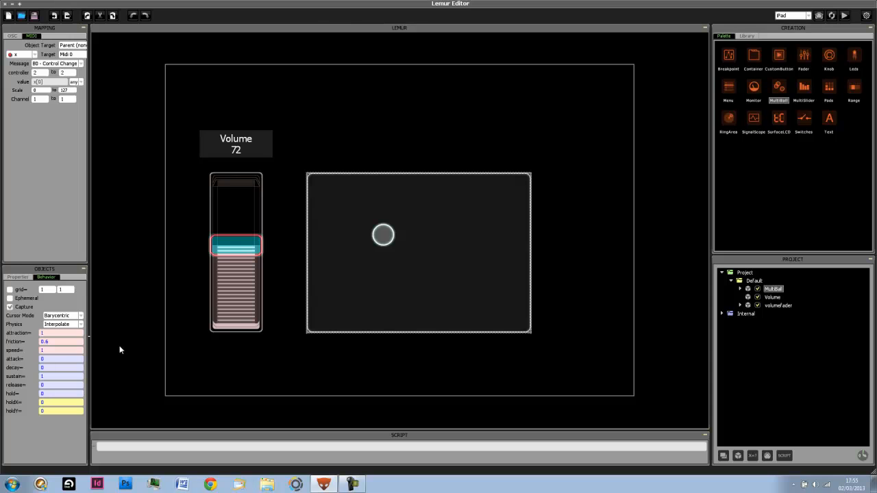
Replace the MultiBall's friction value 0.6 with volumefader.x.
left_click(62, 342)
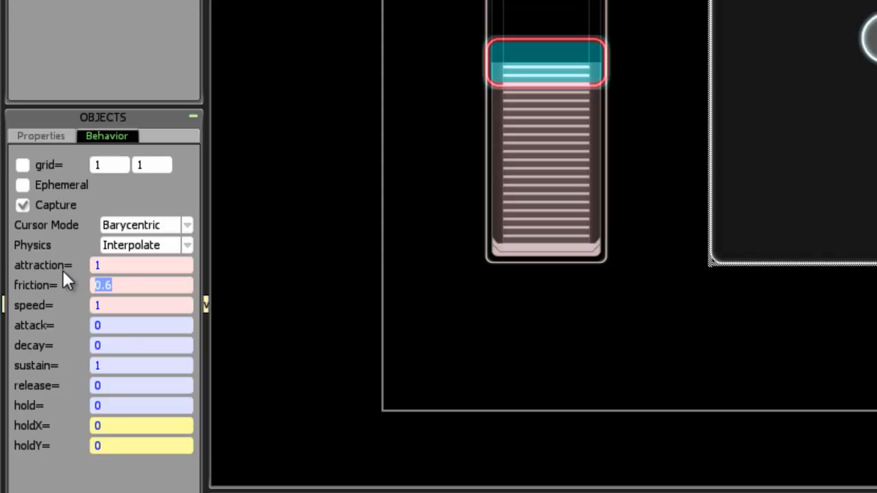
type("volumefader")
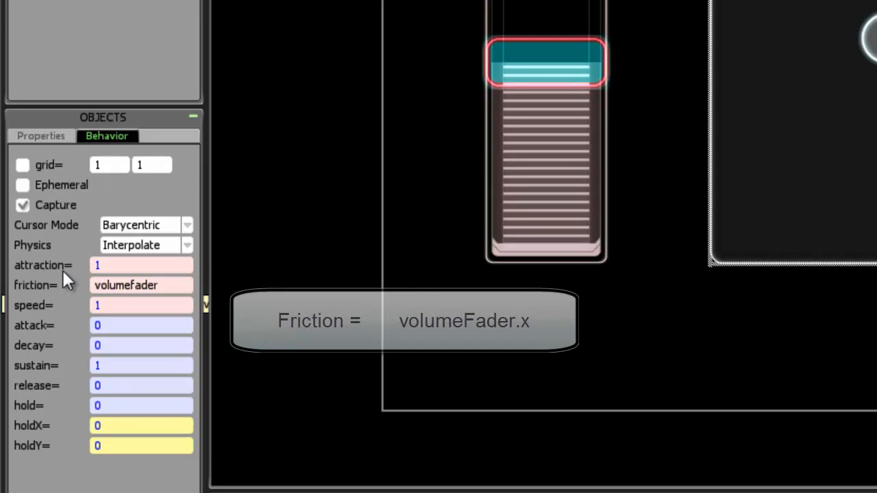
type(".x")
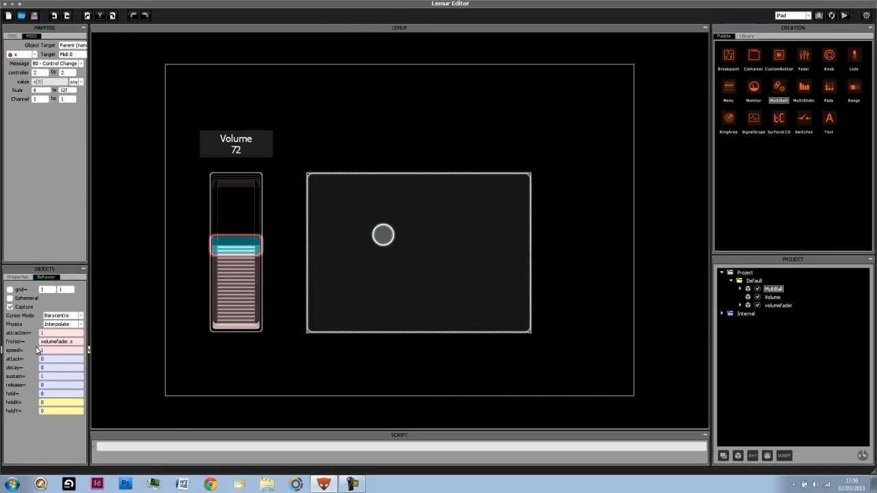
mouse_move(36, 350)
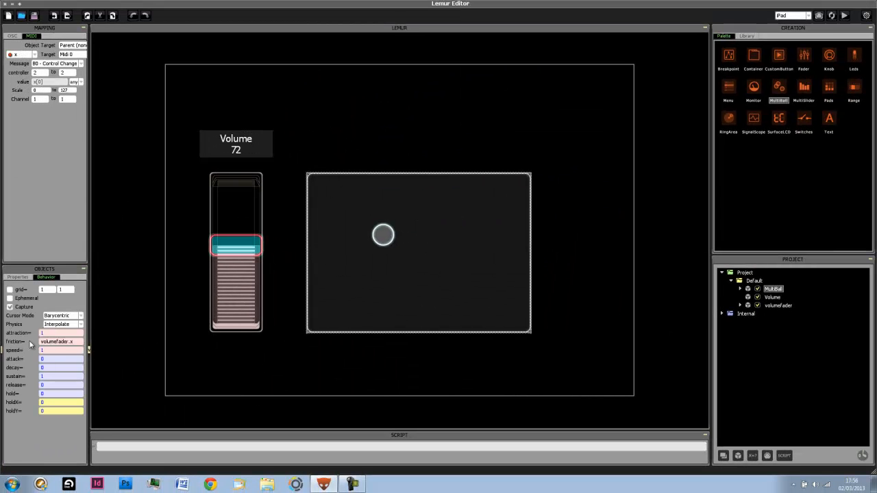
Give the Volume monitor precision 2 and rename it Friction.
left_click(772, 297)
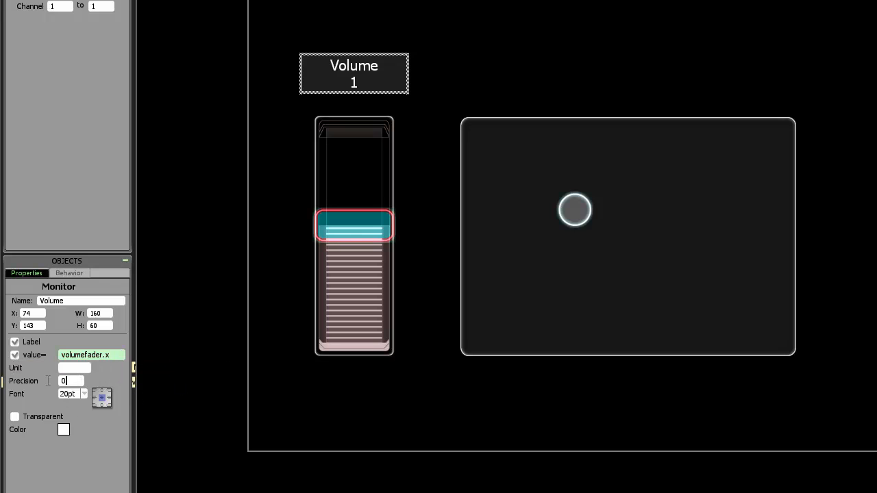
type("2")
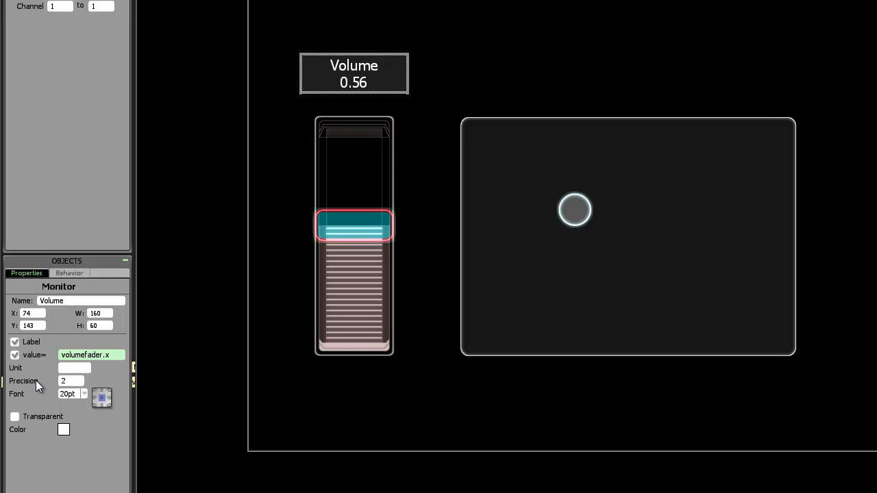
left_click_drag(354, 226, 355, 335)
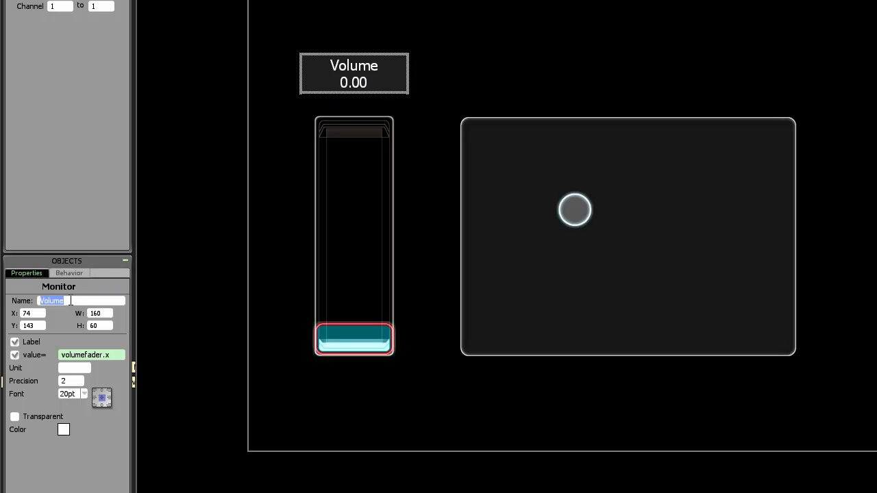
type("Friction")
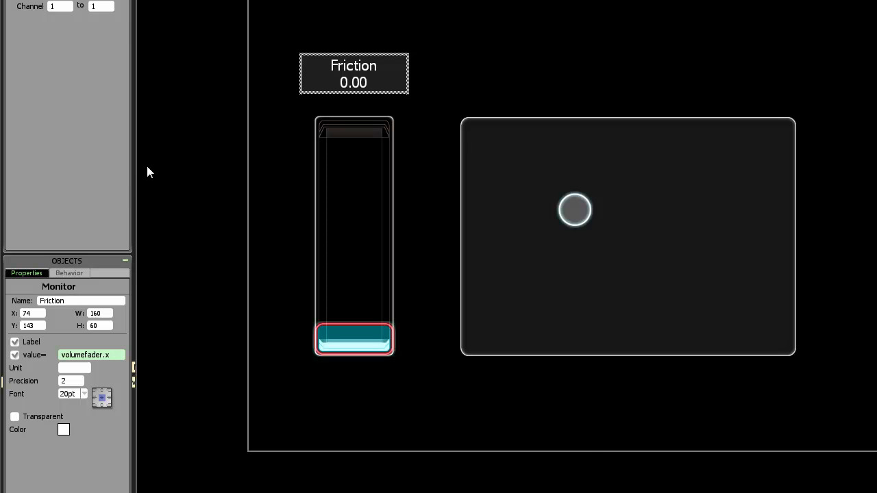
left_click(69, 273)
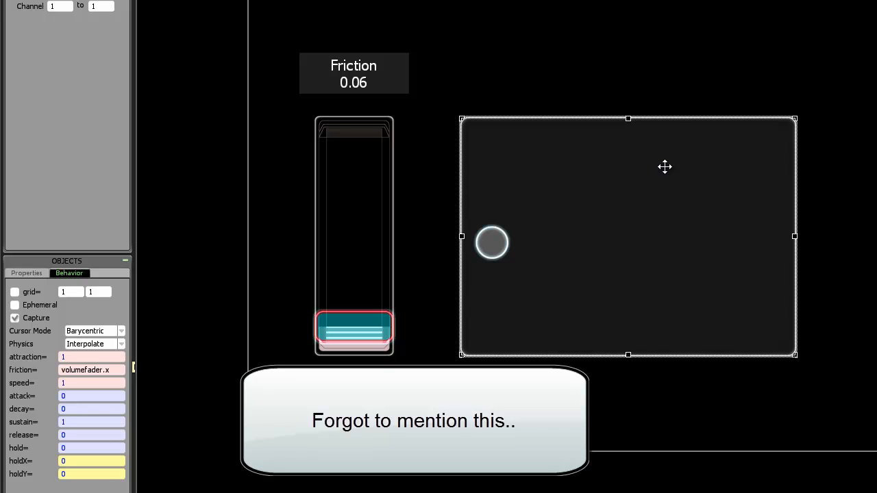
mouse_move(633, 172)
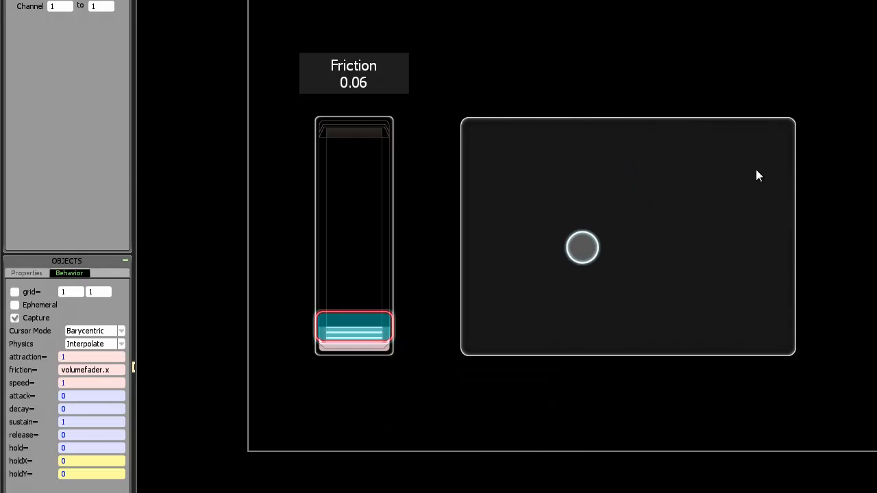
left_click_drag(583, 247, 577, 211)
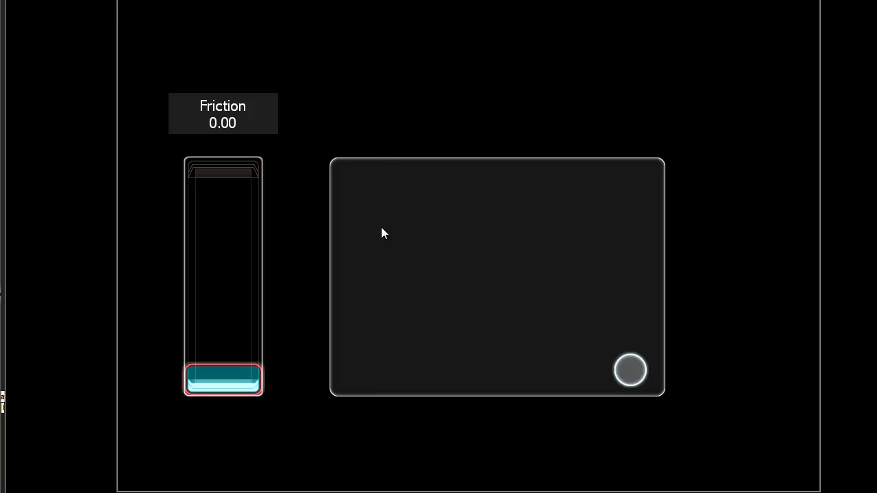
Fling the ball, raise the fader until Friction reads 1.00, then fling again to compare.
left_click_drag(222, 380, 222, 339)
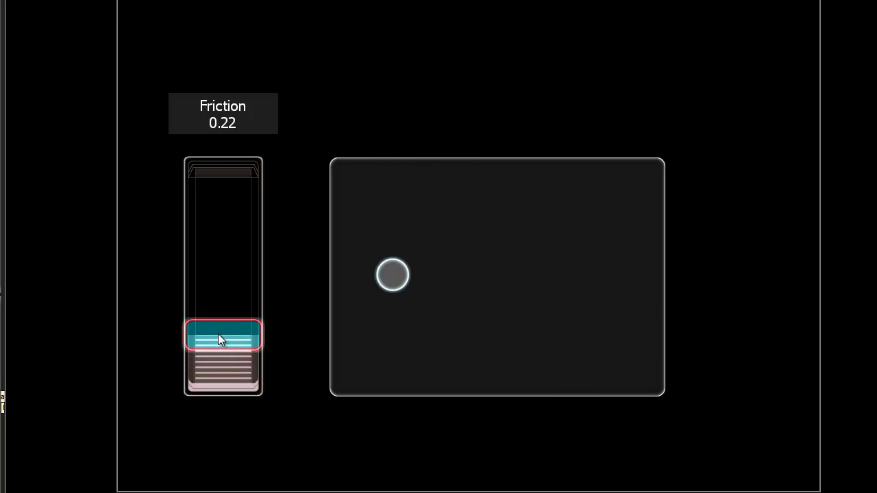
left_click_drag(222, 339, 219, 291)
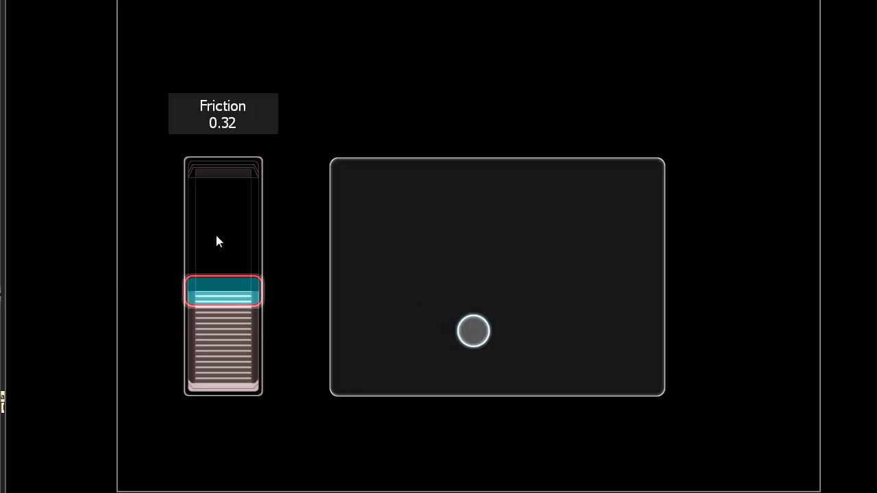
left_click_drag(222, 289, 223, 177)
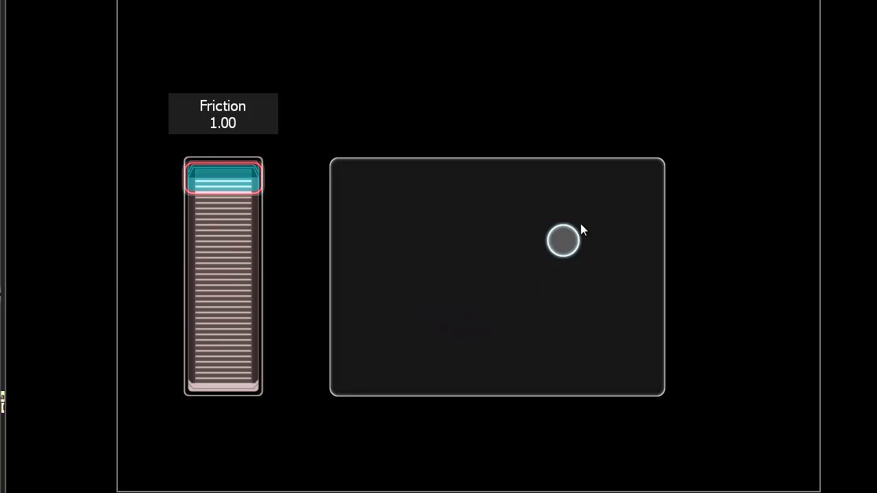
left_click_drag(564, 240, 394, 288)
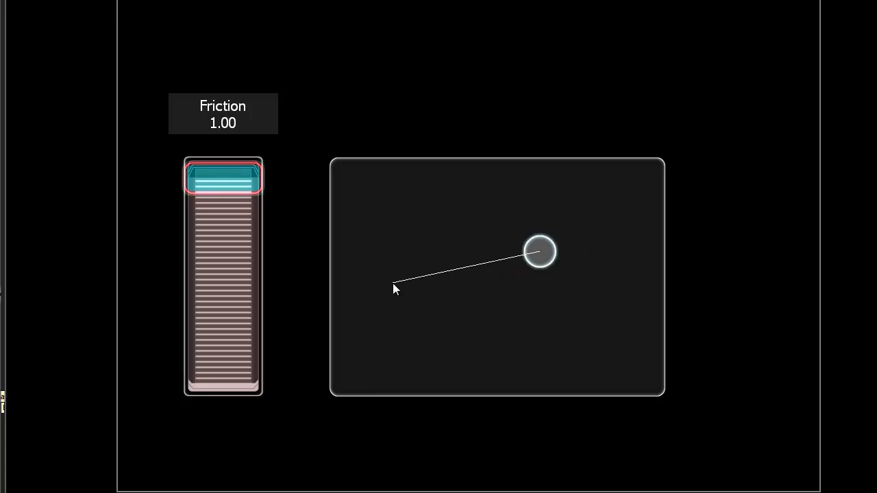
left_click_drag(541, 252, 387, 284)
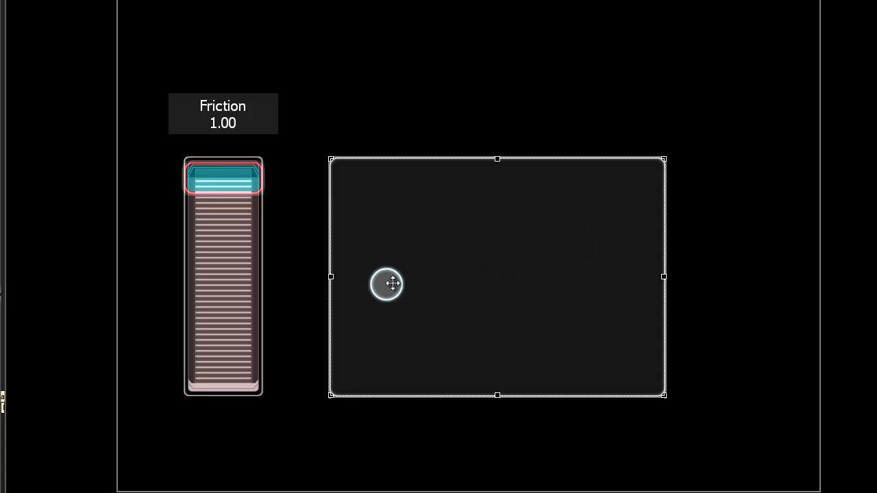
mouse_move(403, 251)
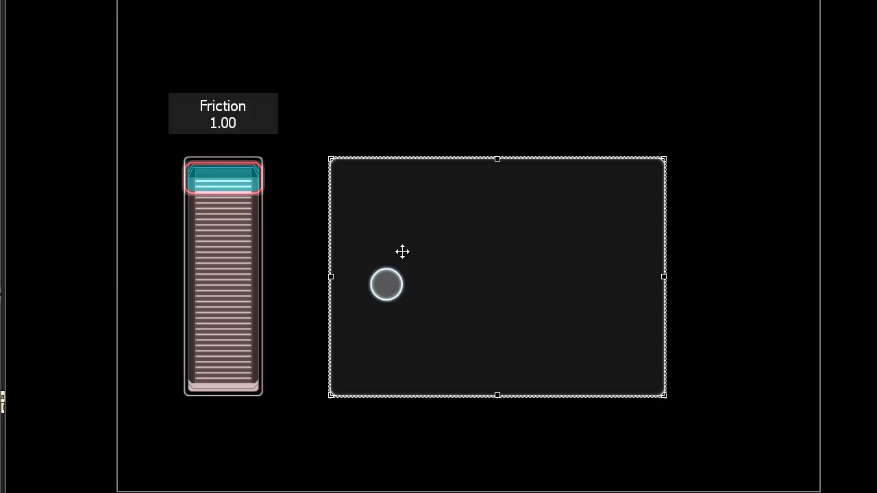